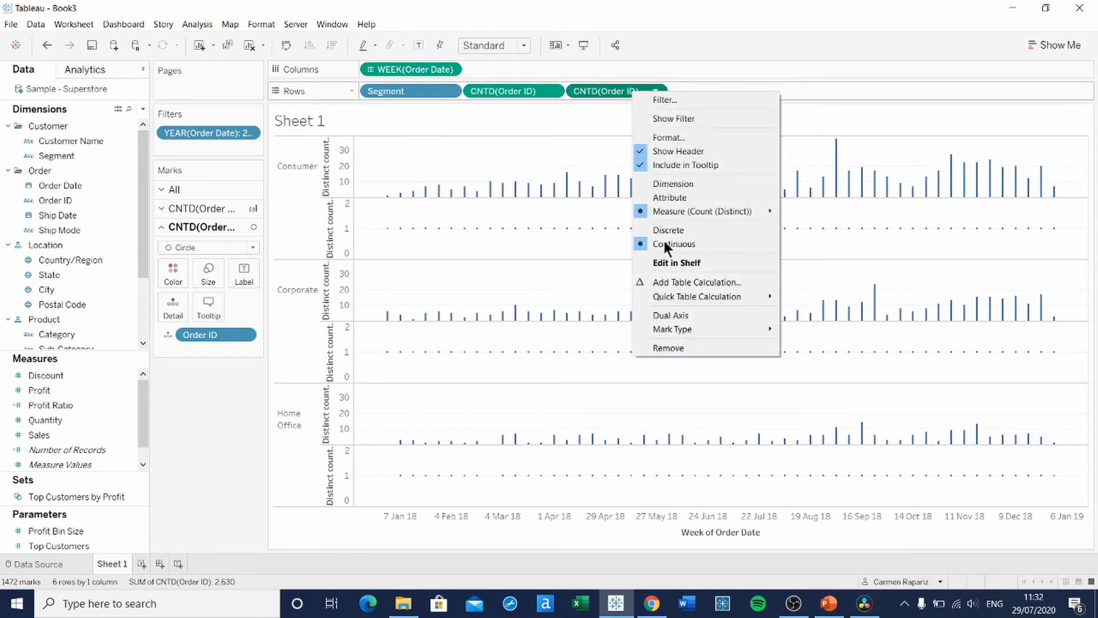
- Apply a Running Total quick table calculation to the second CNTD(Order ID) pill
click(673, 244)
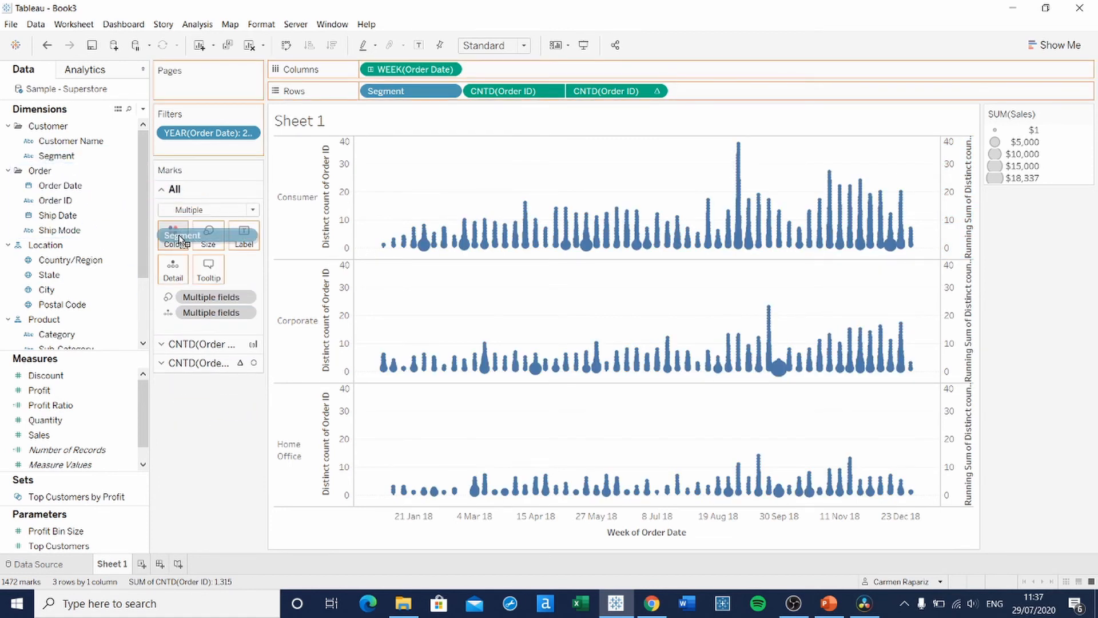